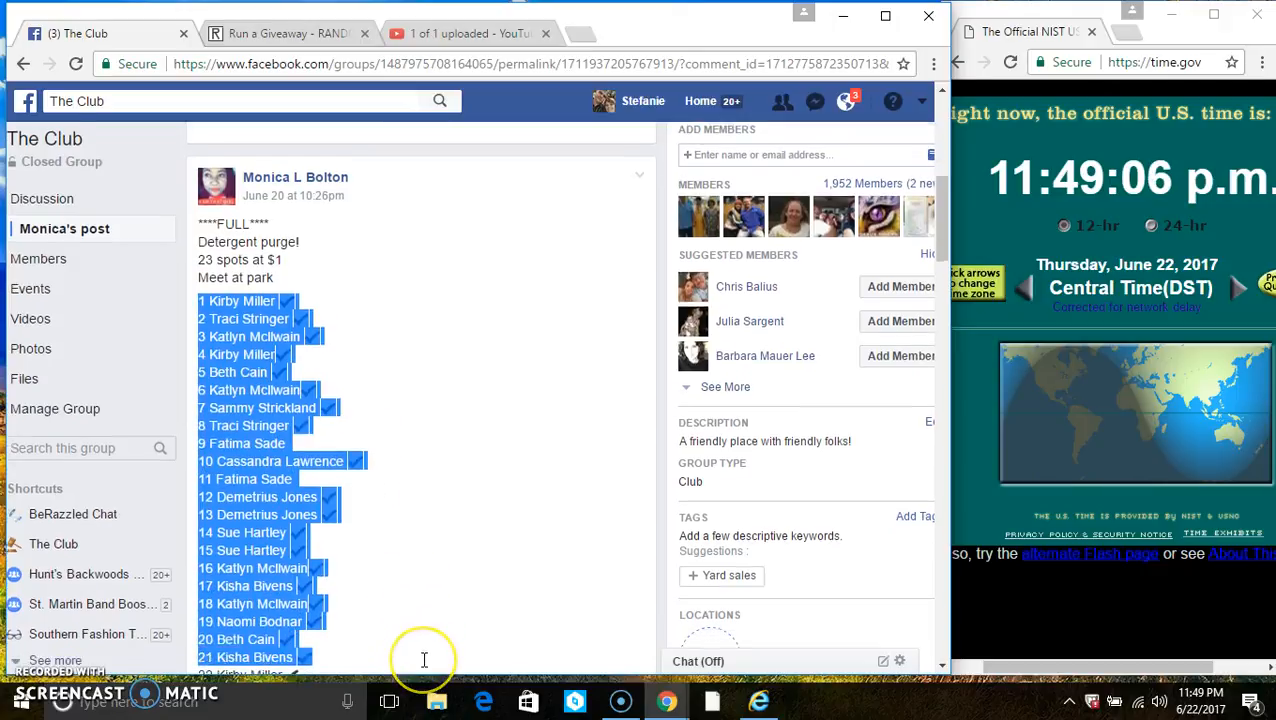
# Copy the numbered entry list from the post and comment 'live' in its thread.
pyautogui.rightClick(398, 452)
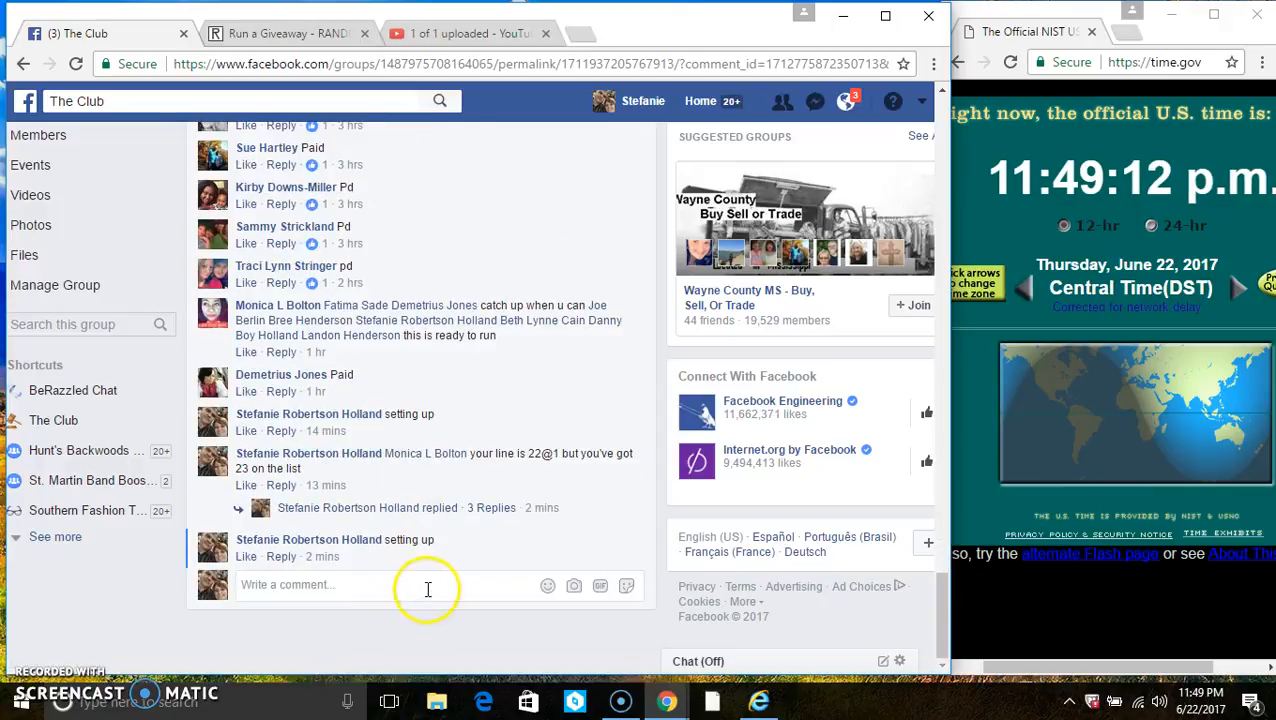
pyautogui.write('liv')
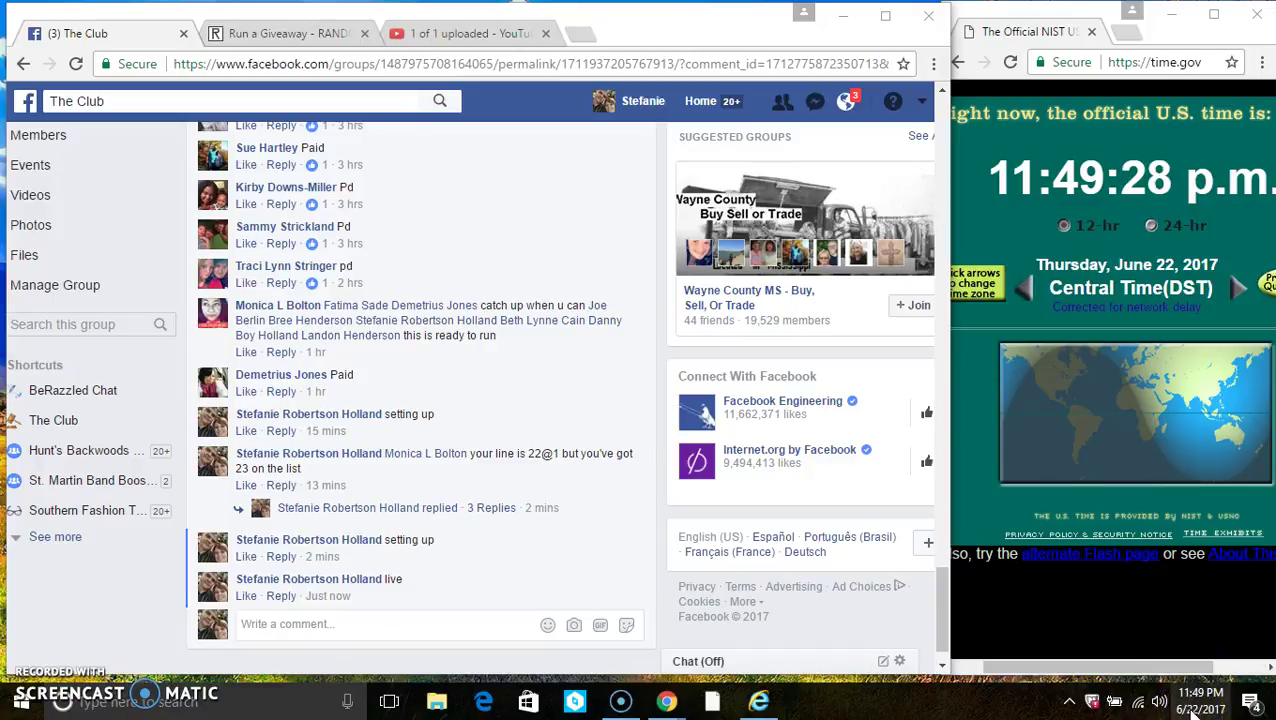
pyautogui.moveTo(1132, 640)
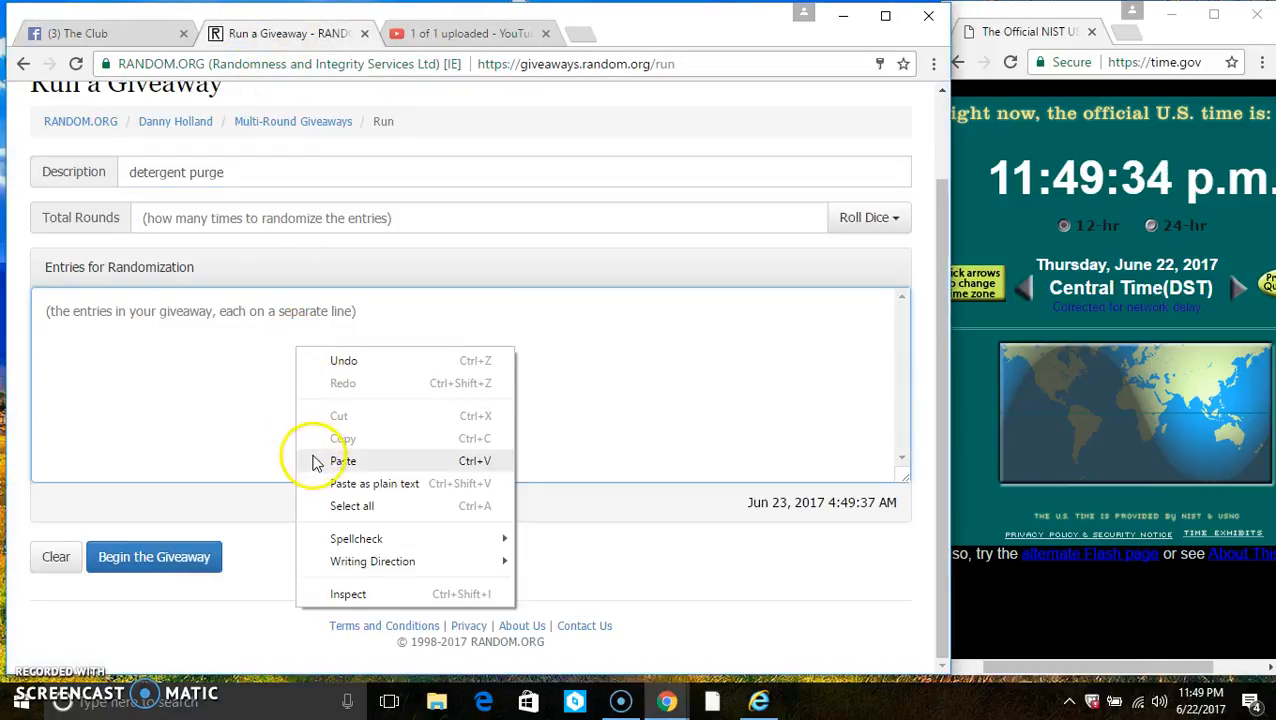
# Paste the 23 entries into the giveaway and roll 2d6 to fix 6 rounds.
pyautogui.click(344, 460)
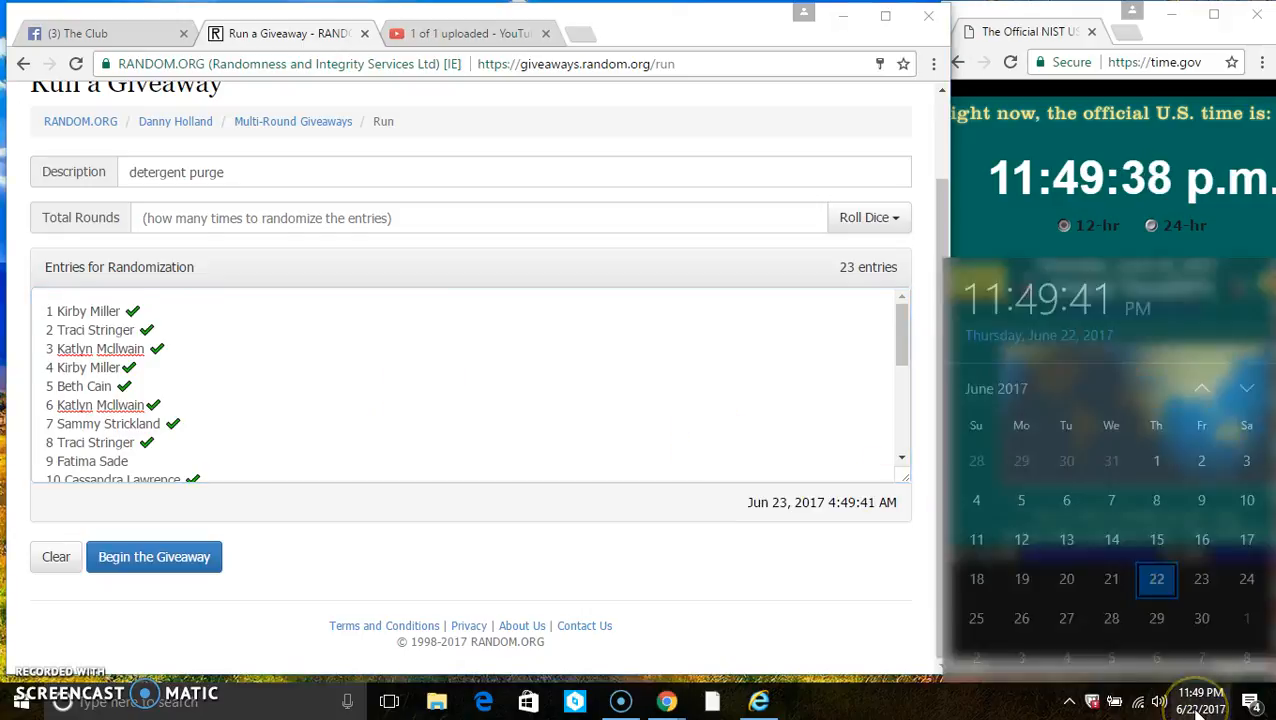
pyautogui.click(870, 216)
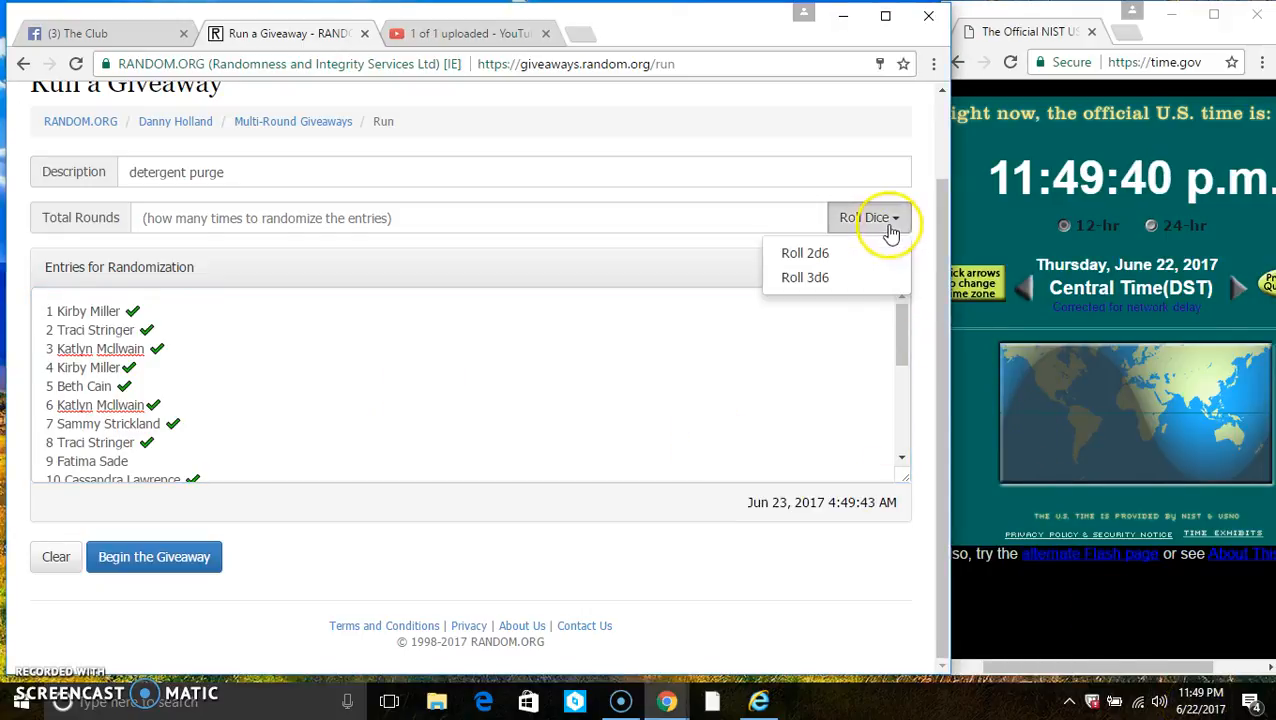
pyautogui.click(804, 252)
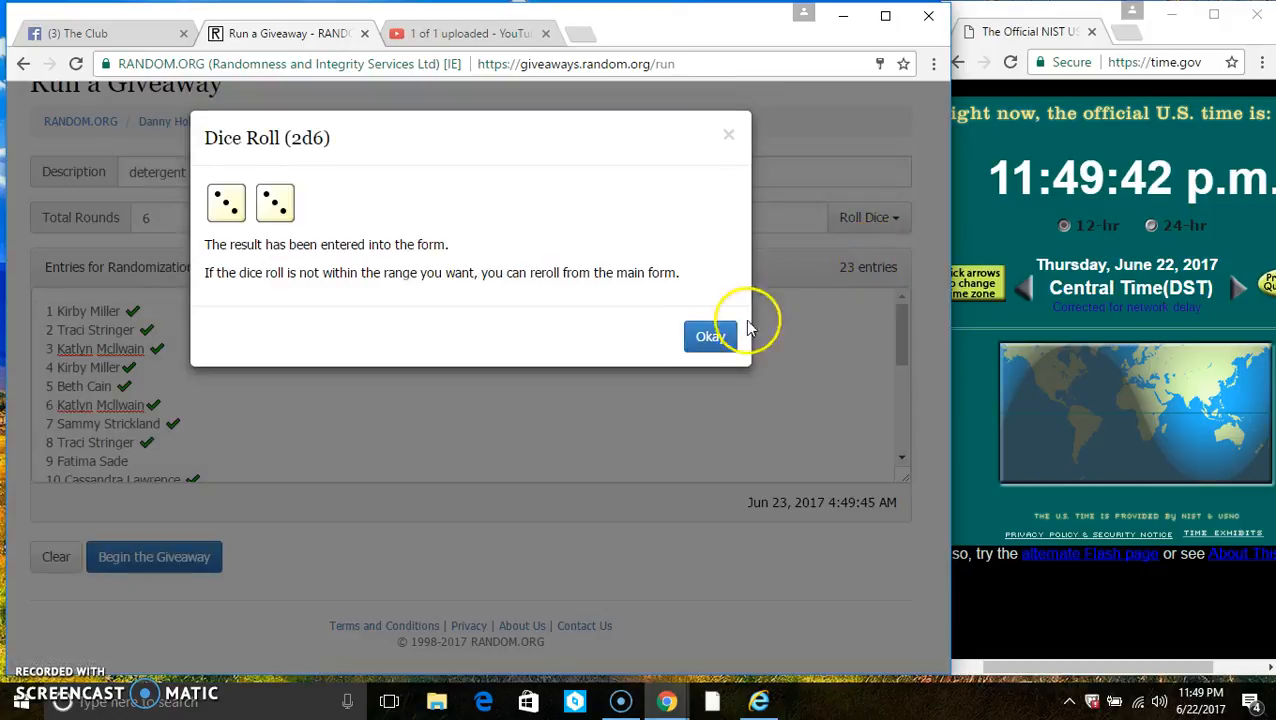
pyautogui.click(708, 336)
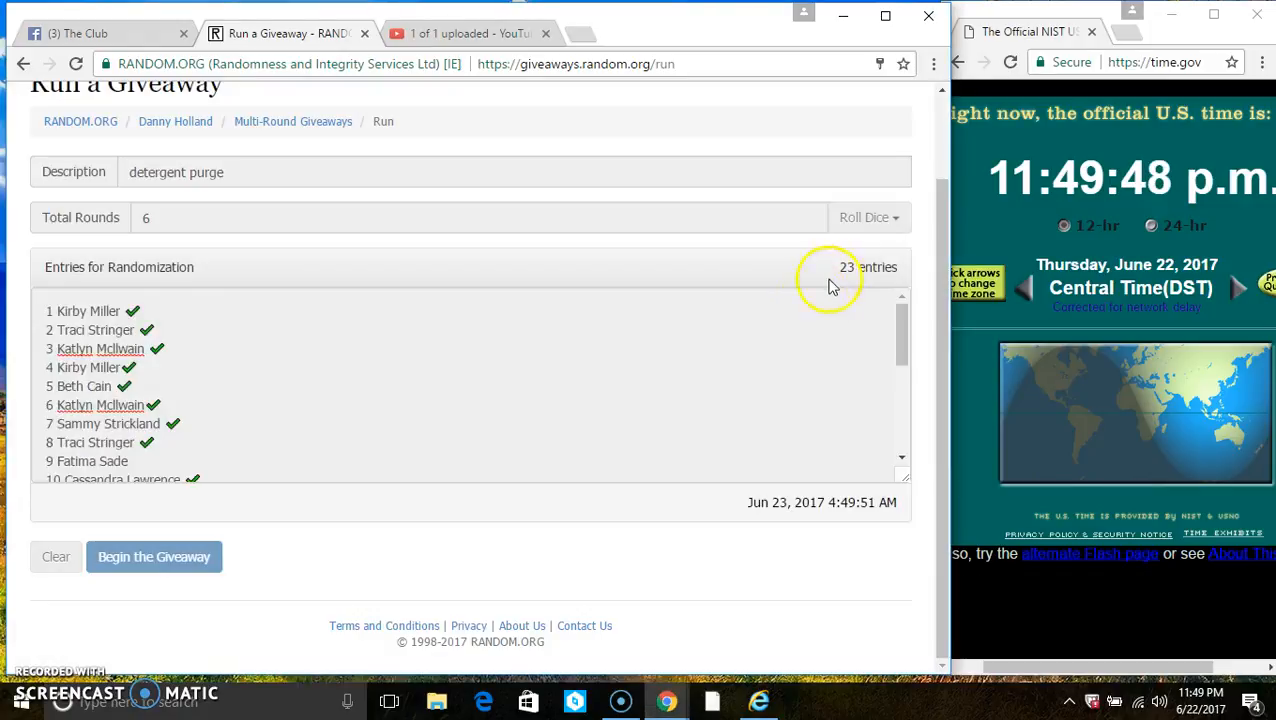
# Begin the giveaway and advance the 23 entries through round 5.
pyautogui.click(156, 556)
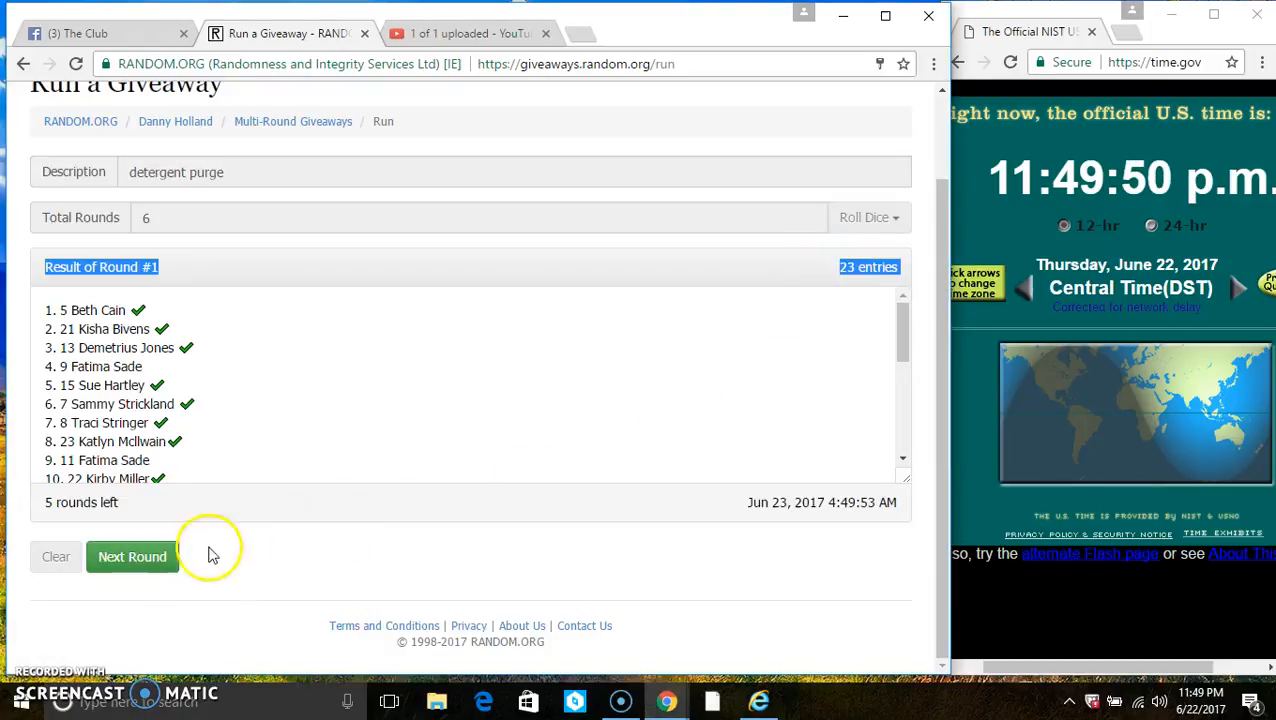
pyautogui.click(132, 556)
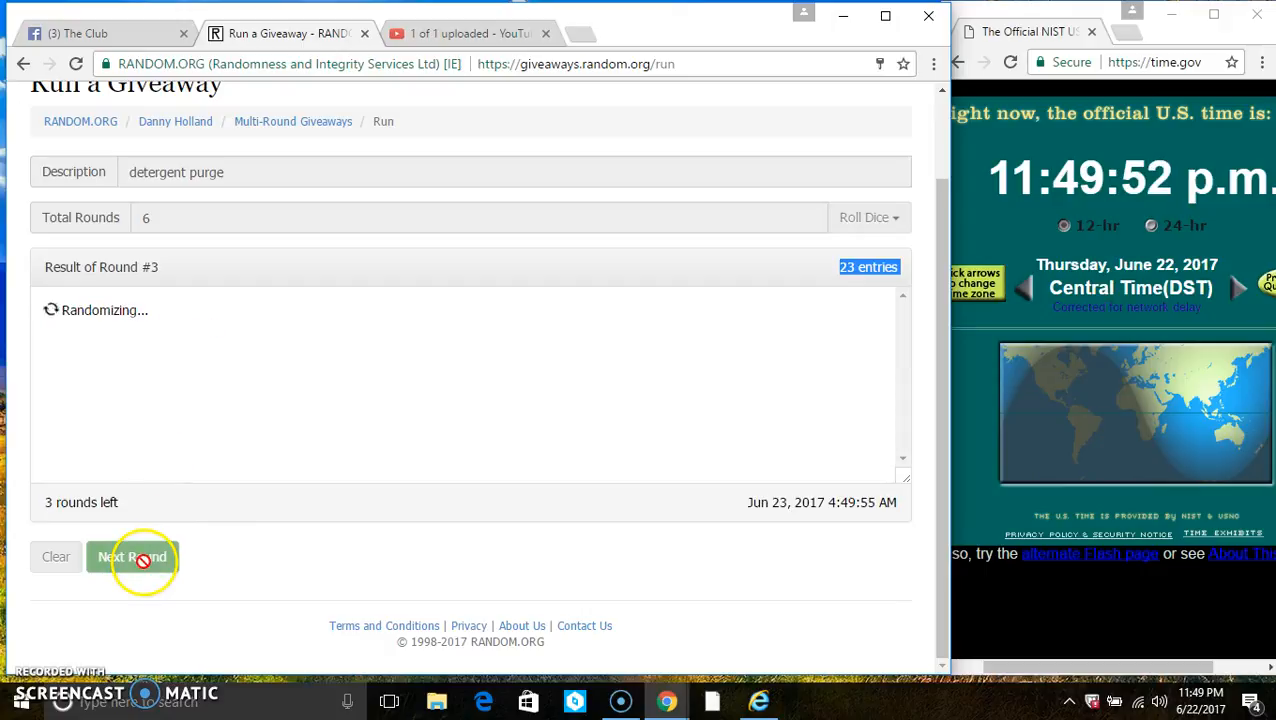
pyautogui.click(132, 556)
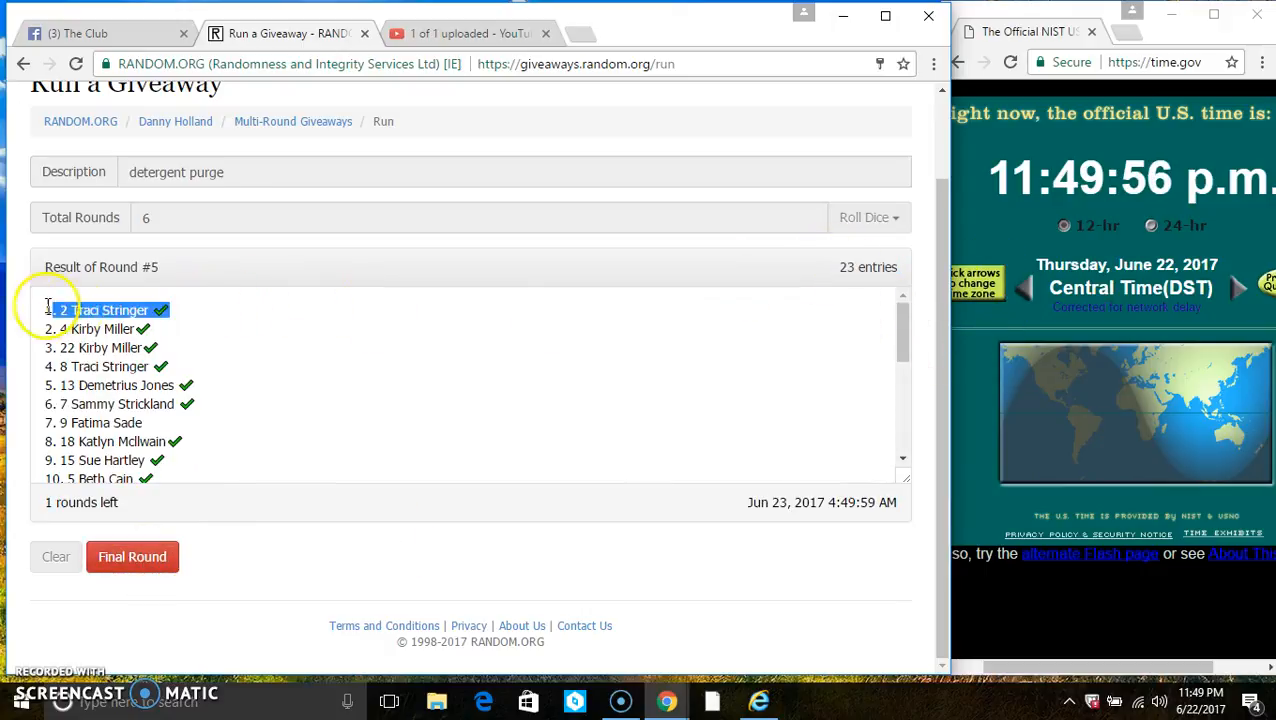
pyautogui.scroll(-3)
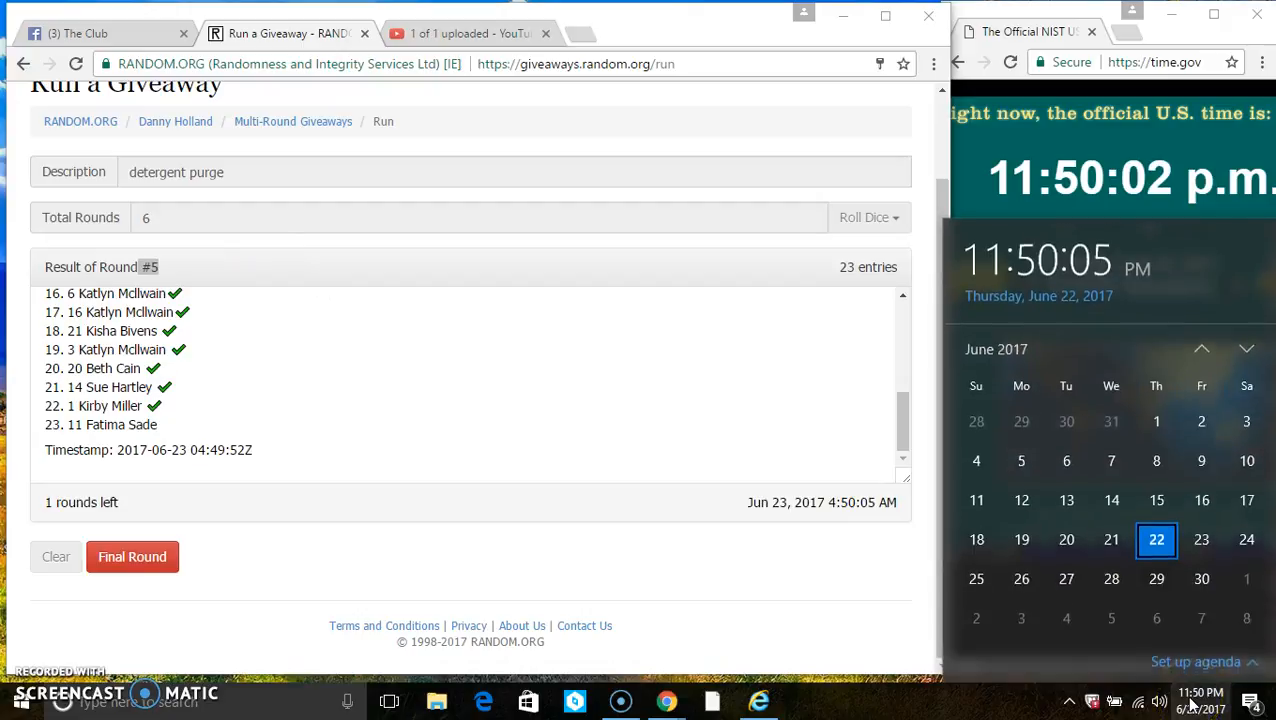
# Run the final round 6 and review the results with timestamp and verification code.
pyautogui.click(132, 556)
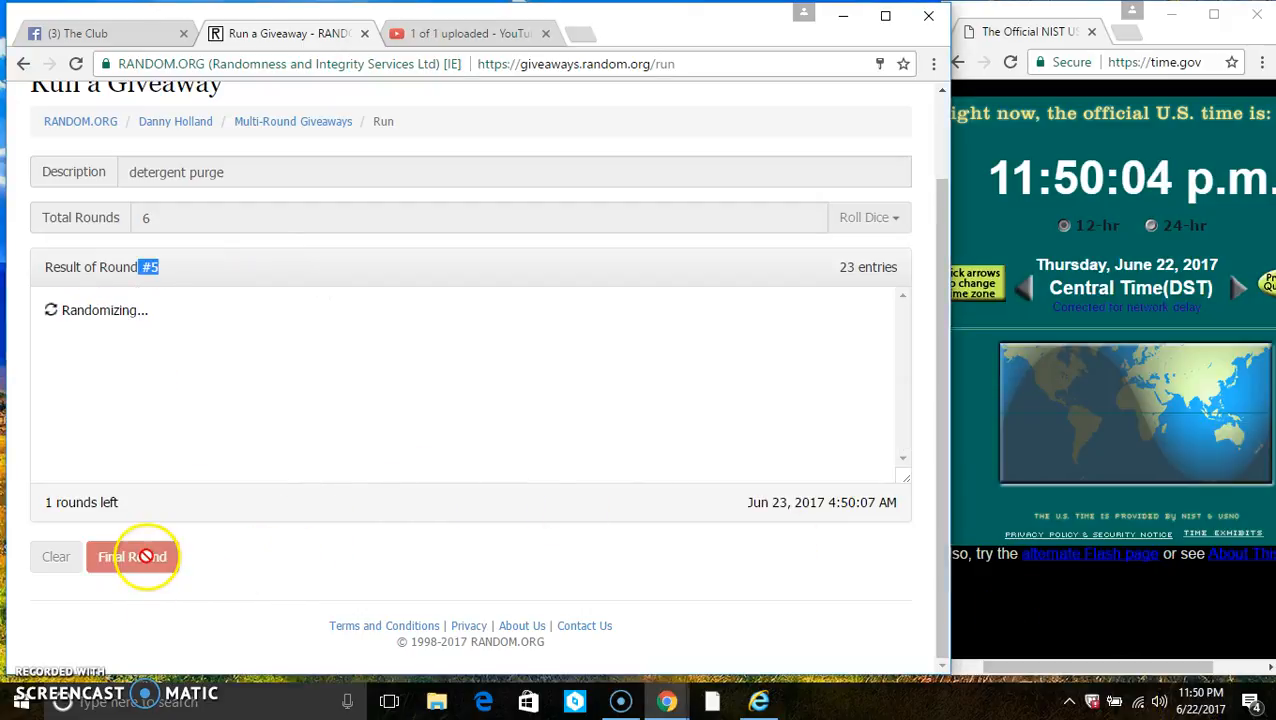
pyautogui.click(136, 556)
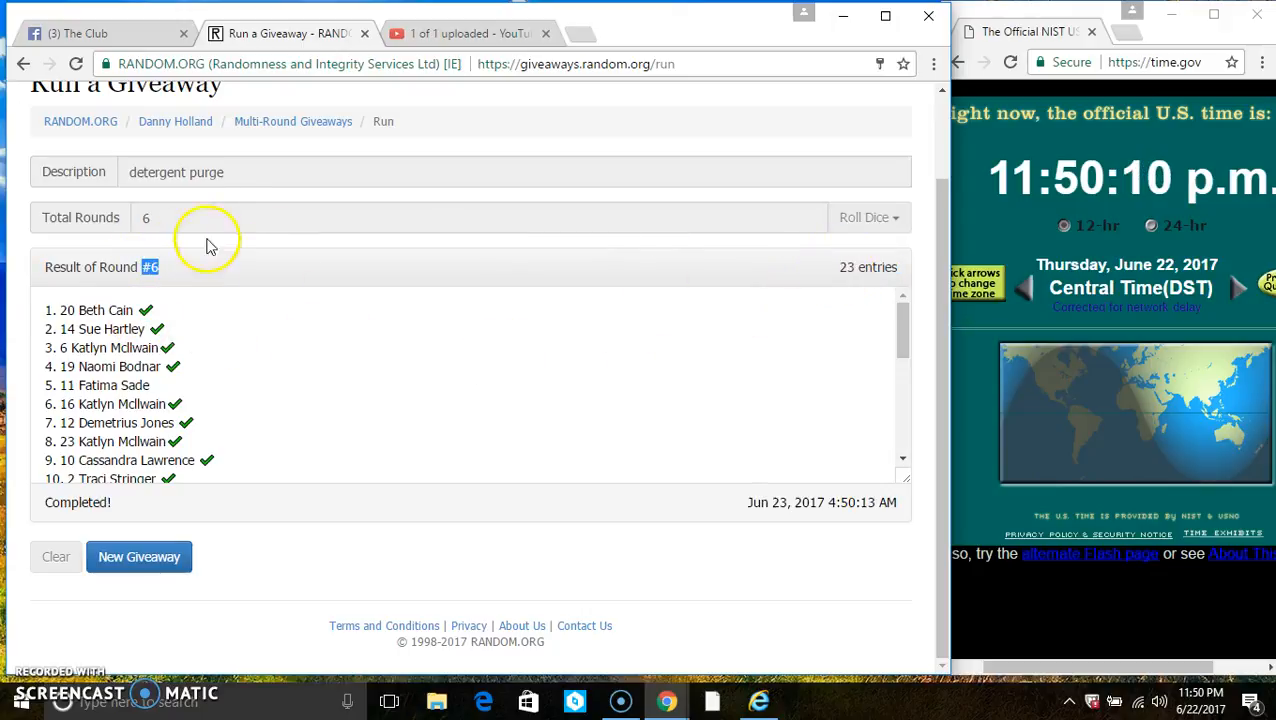
pyautogui.scroll(-3)
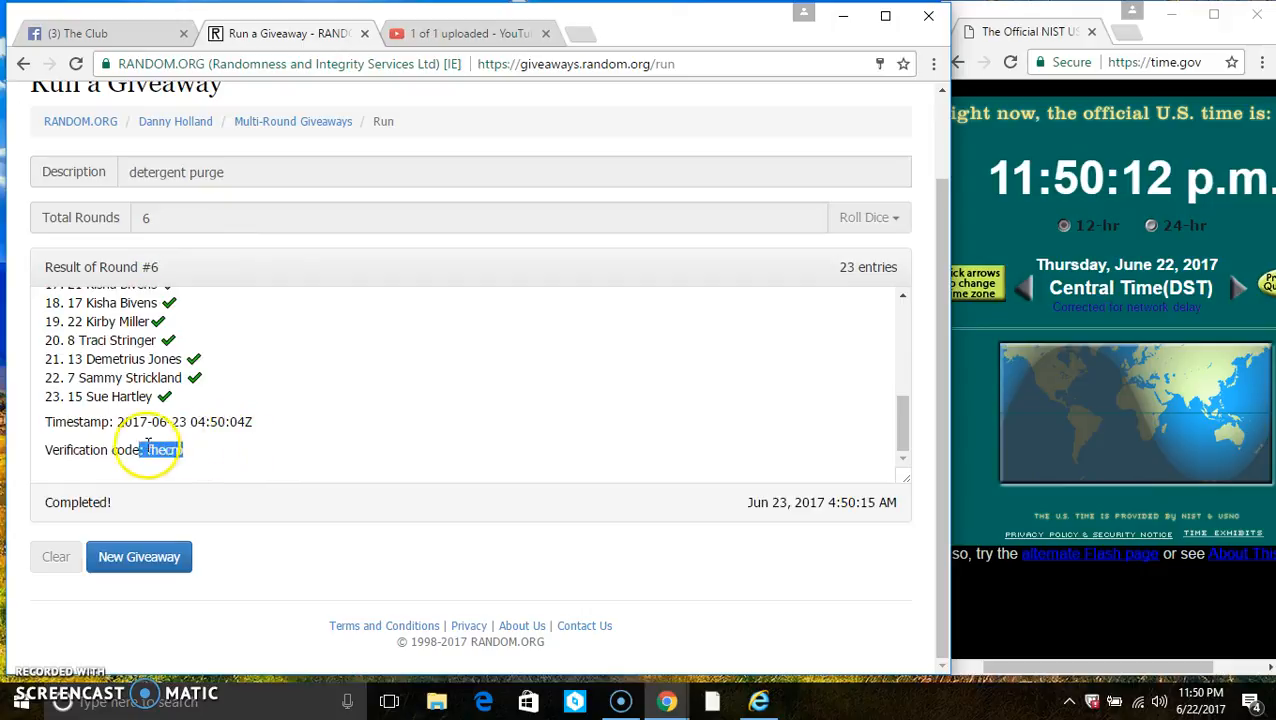
# Return to the Facebook group post and draft 'done' as a comment.
pyautogui.click(90, 32)
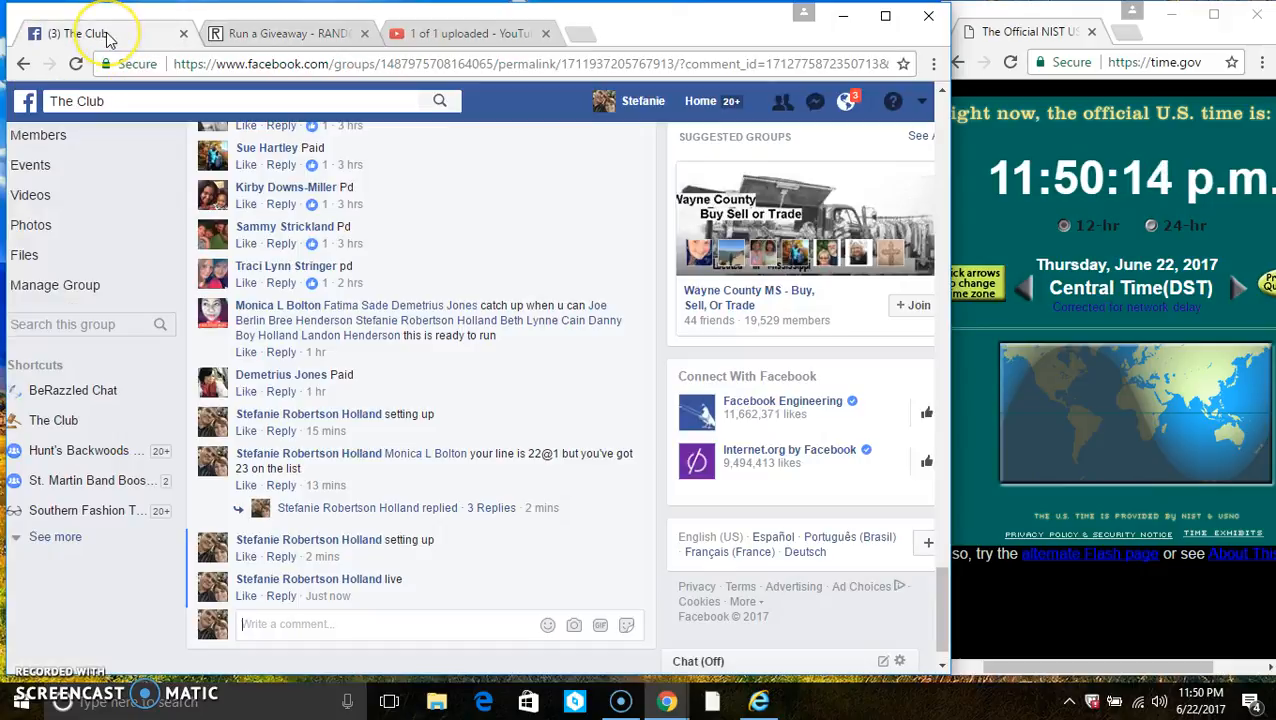
pyautogui.write('done')
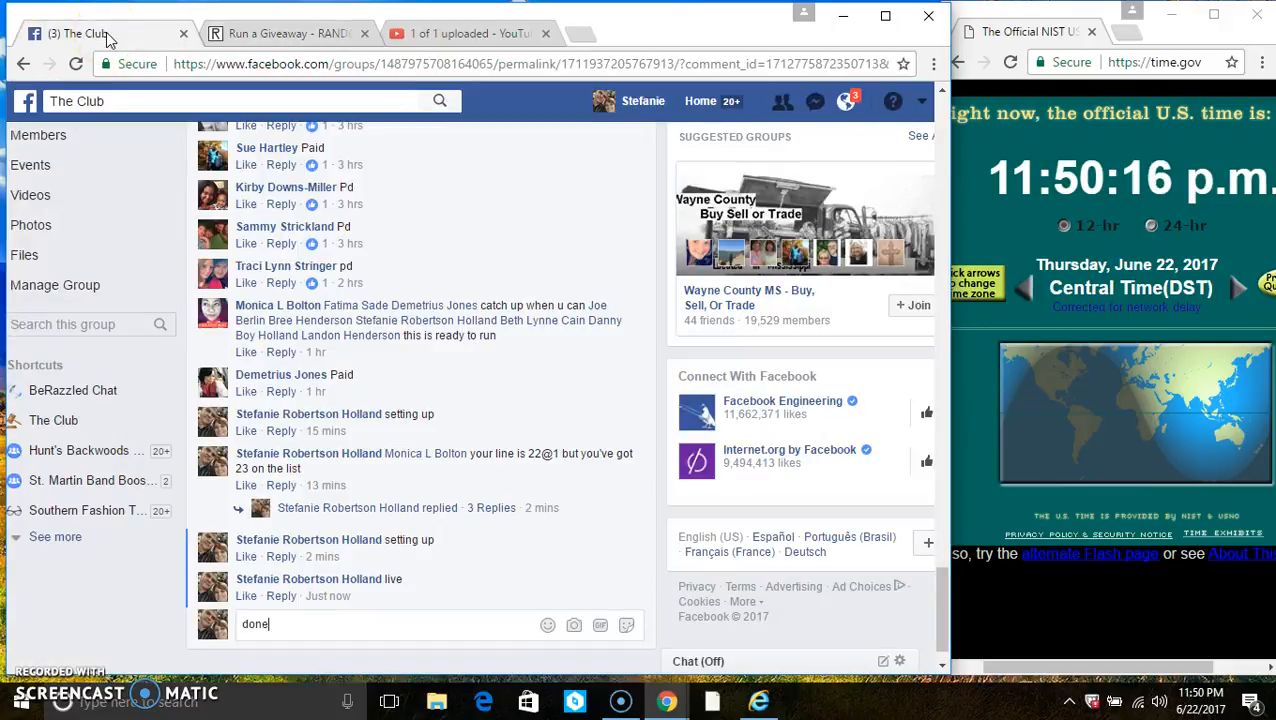